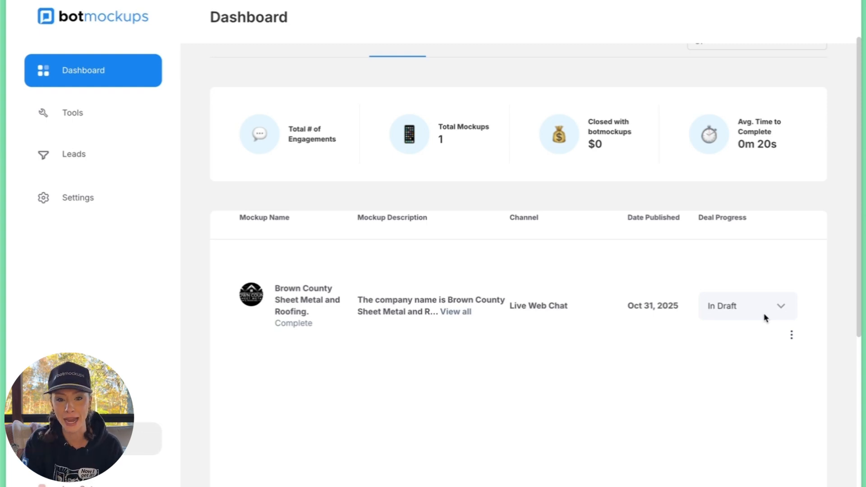
mouse_move(71, 48)
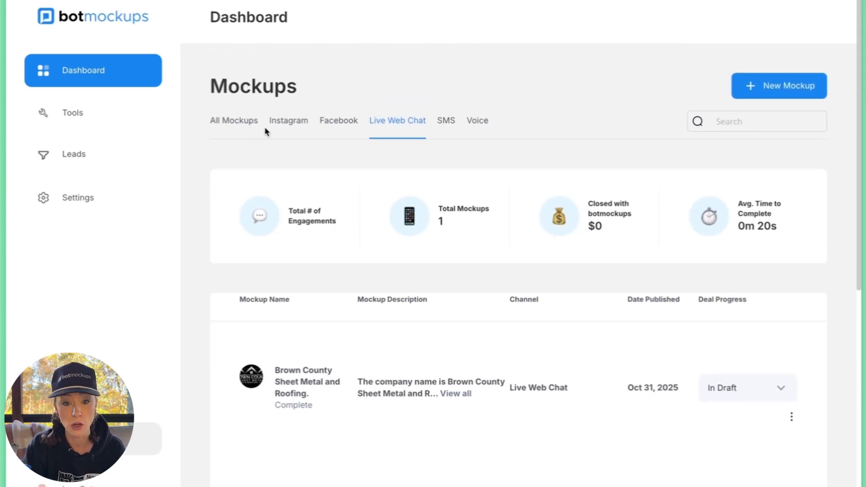
mouse_move(357, 130)
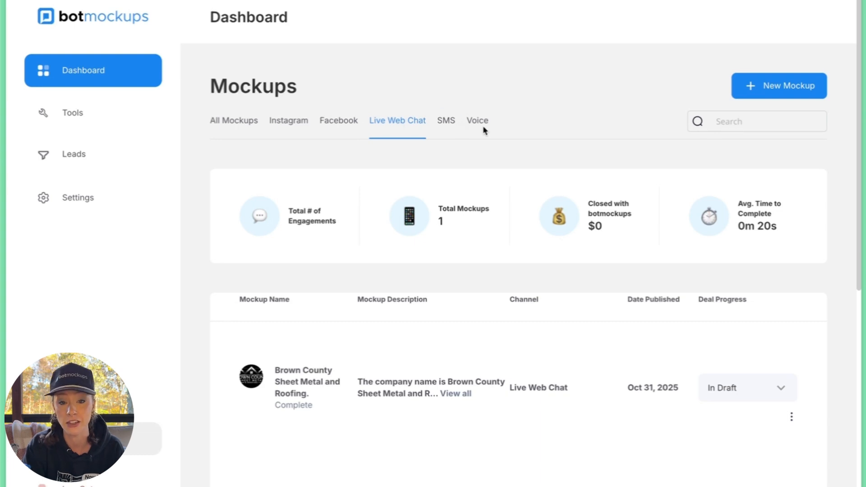
- Scroll the Live Web Chat list to locate the existing Brown County roofing mockup
scroll(down, 3)
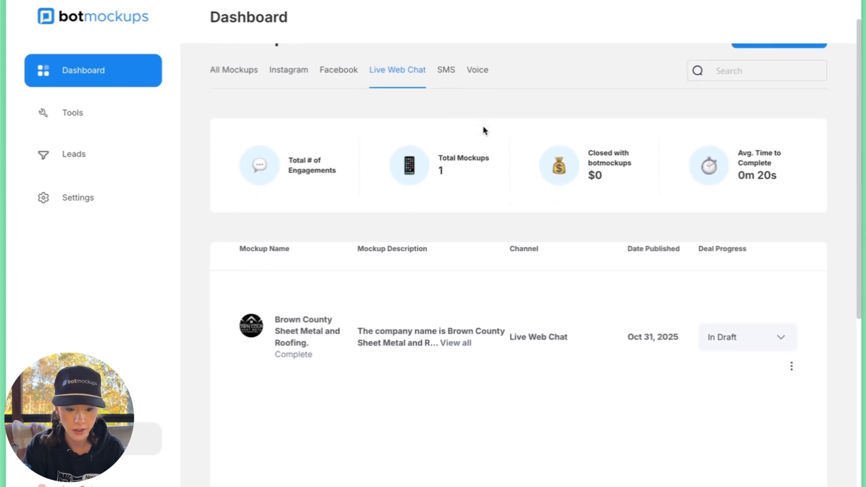
scroll(down, 3)
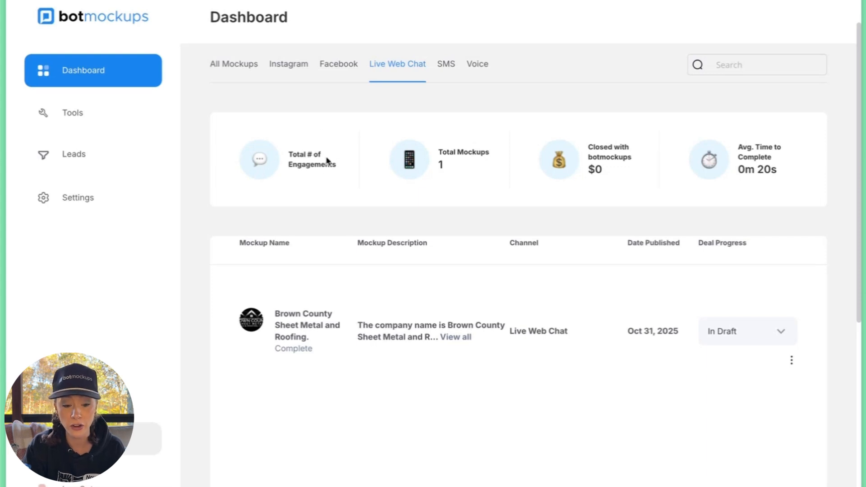
mouse_move(354, 174)
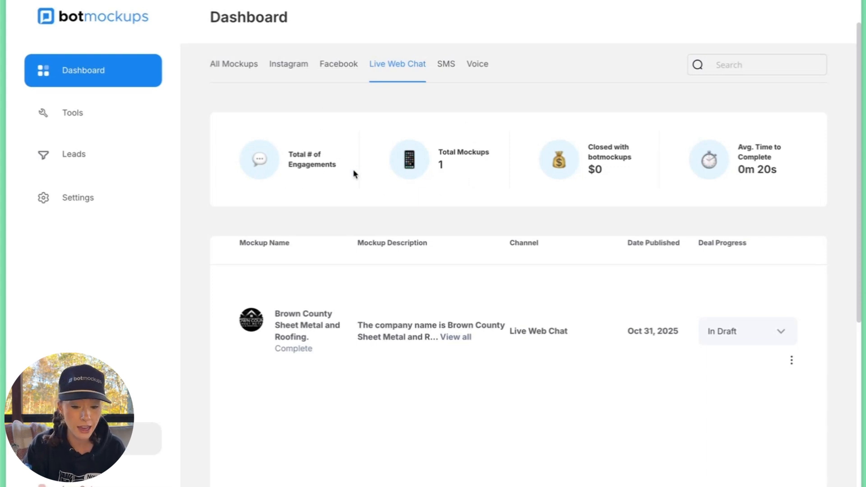
mouse_move(564, 131)
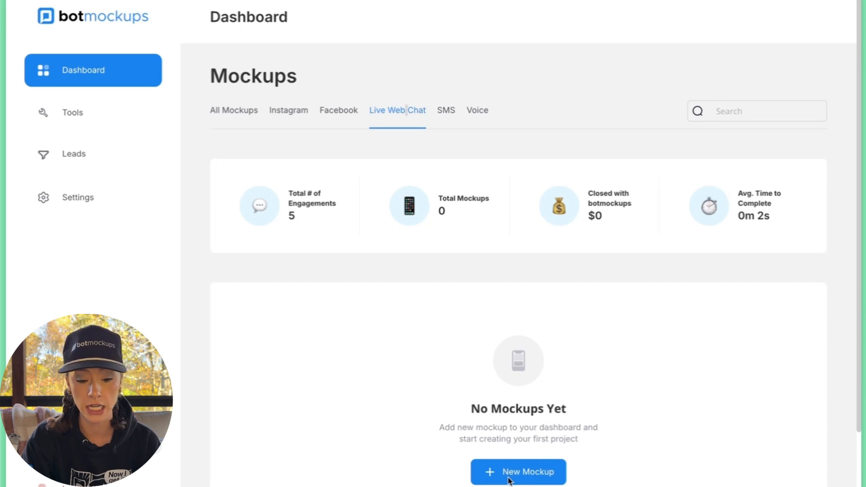
- Start a blank mockup named 'Brown County Sheet Metal and Roofing.'
click(517, 472)
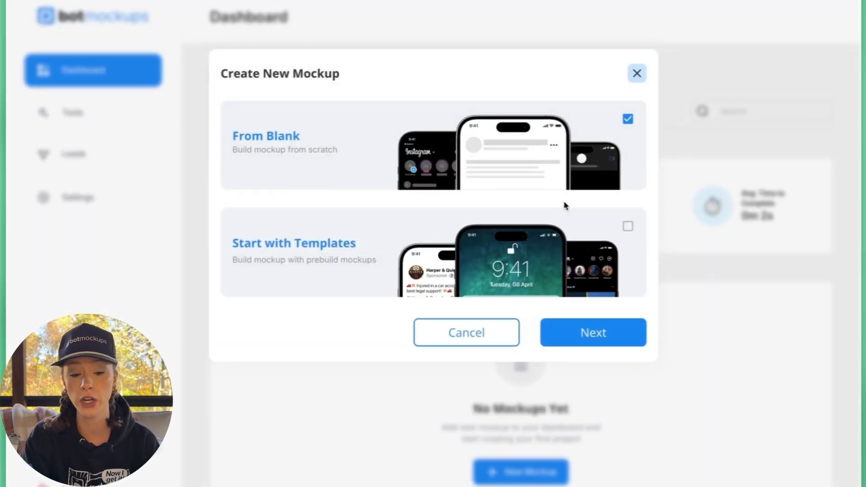
click(592, 332)
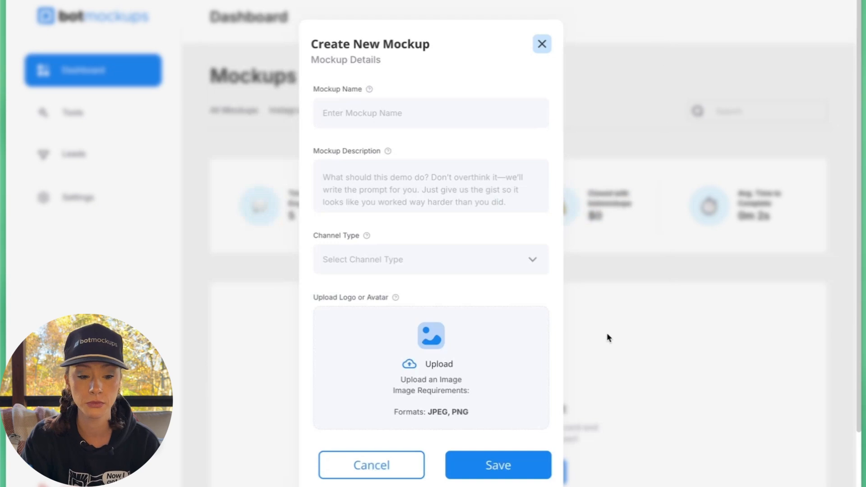
click(430, 113)
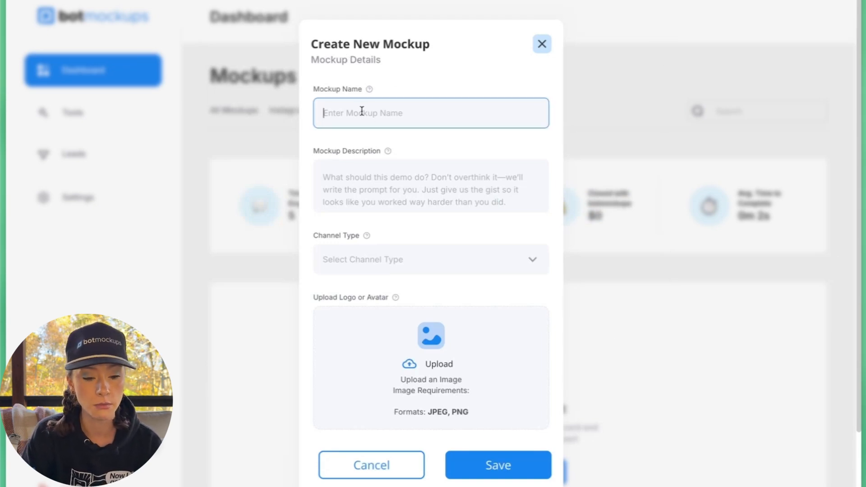
text(Brown County Sheet Metal and Roofing.)
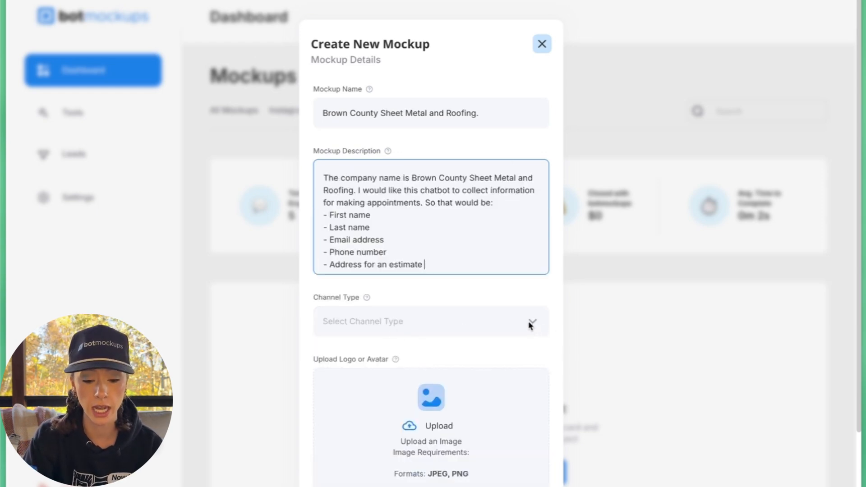
- Set the channel to Live Web Chat, upload the company logo, and save
click(430, 321)
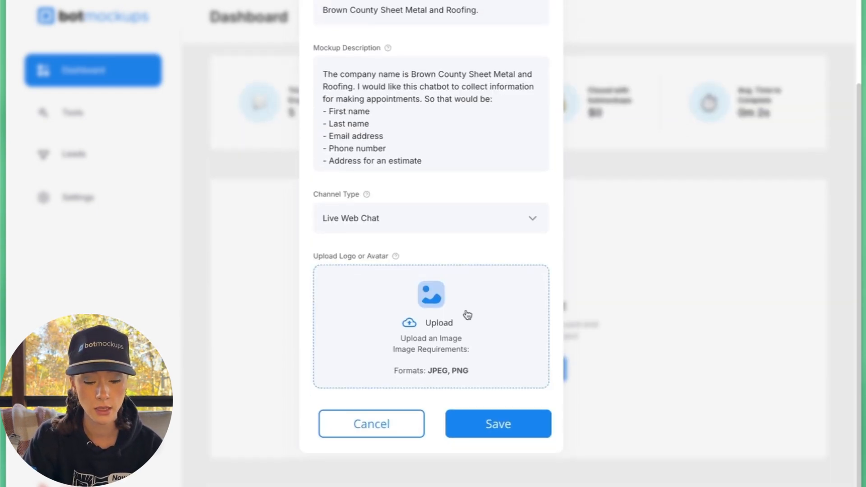
mouse_move(519, 399)
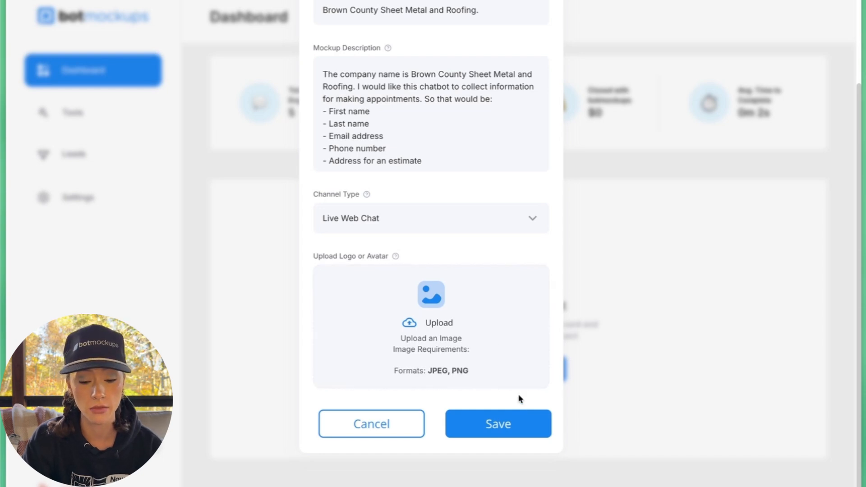
click(431, 322)
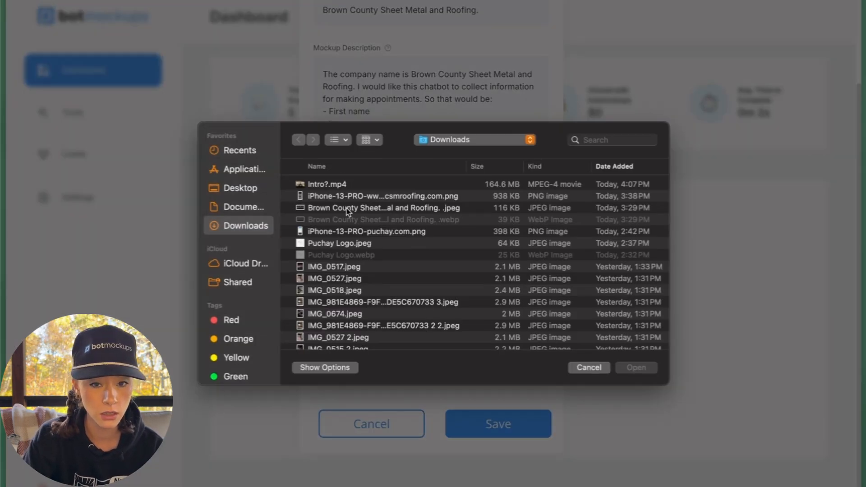
click(635, 367)
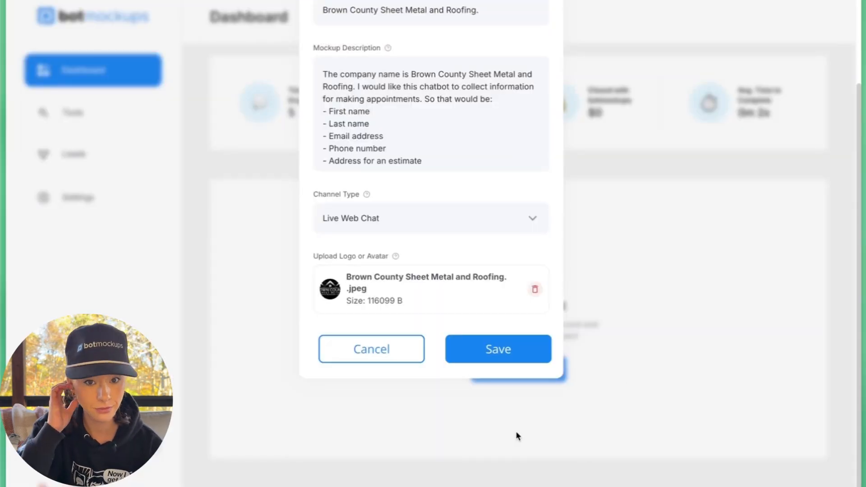
click(497, 349)
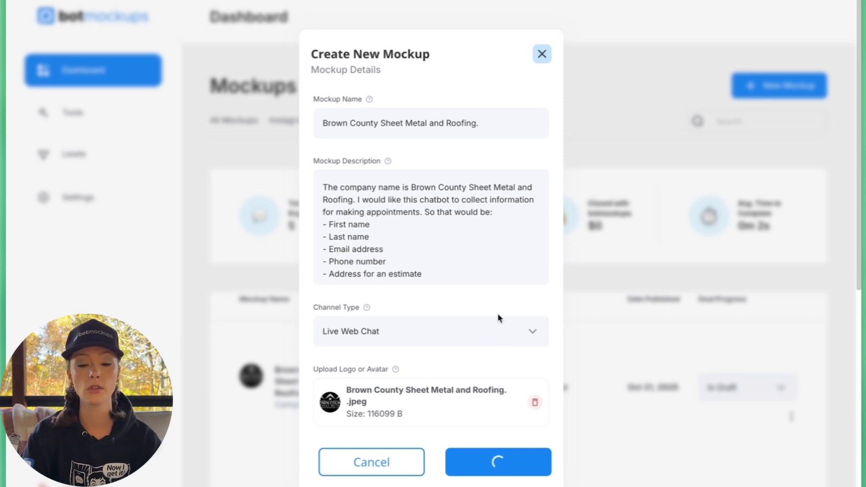
click(497, 462)
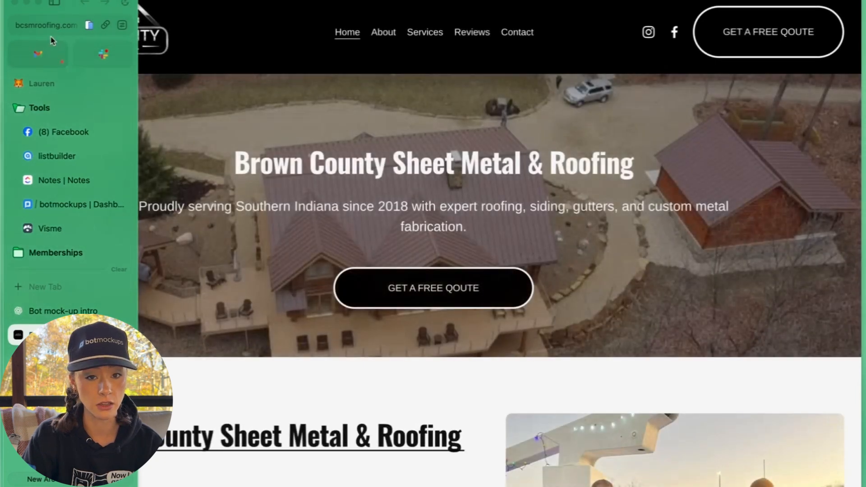
click(47, 25)
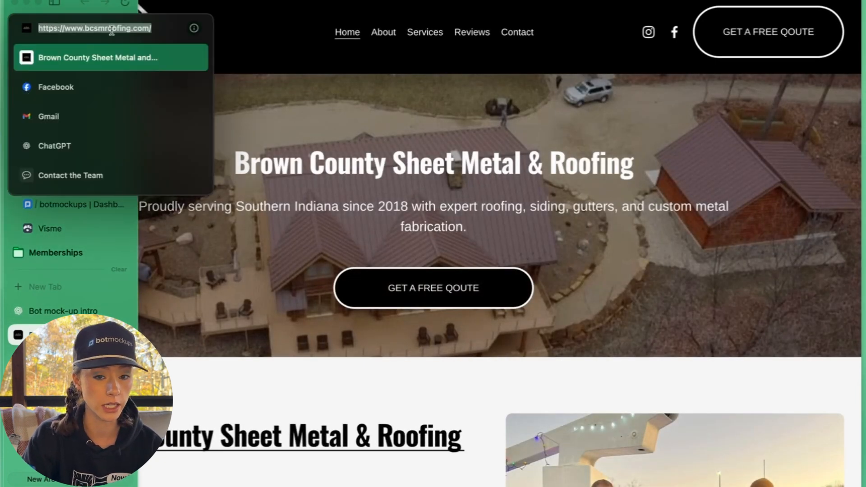
right_click(94, 28)
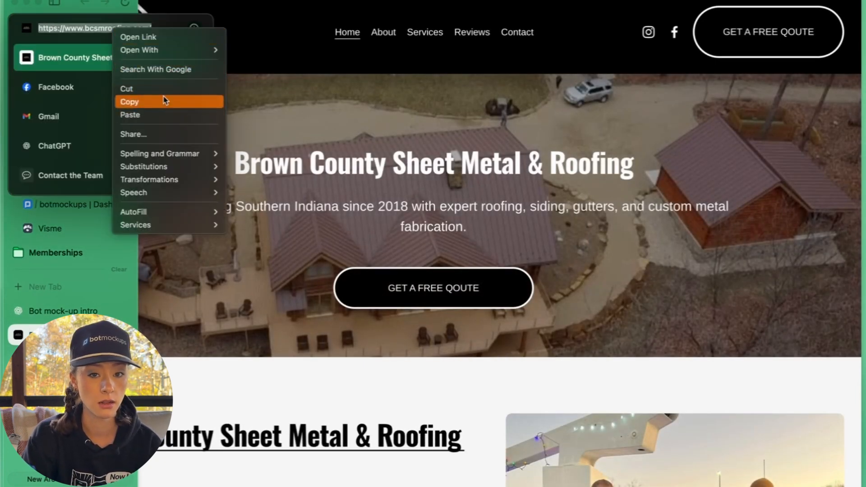
click(129, 101)
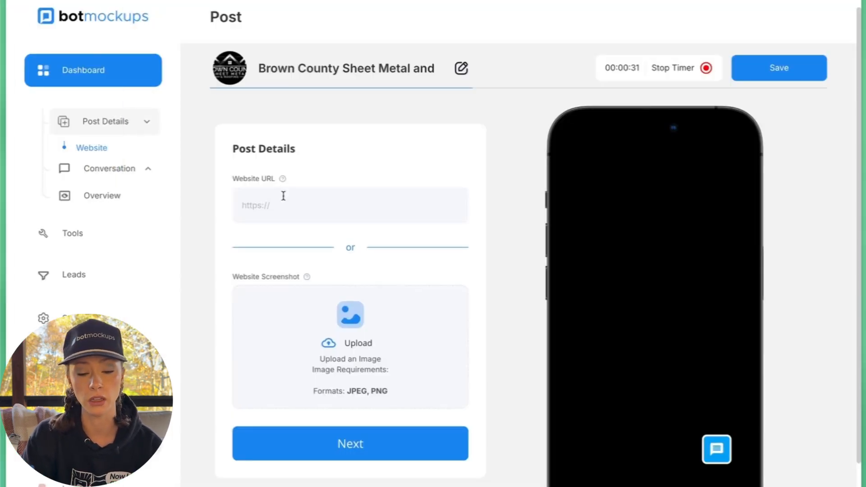
text(https://www.bcsmroofing.com/)
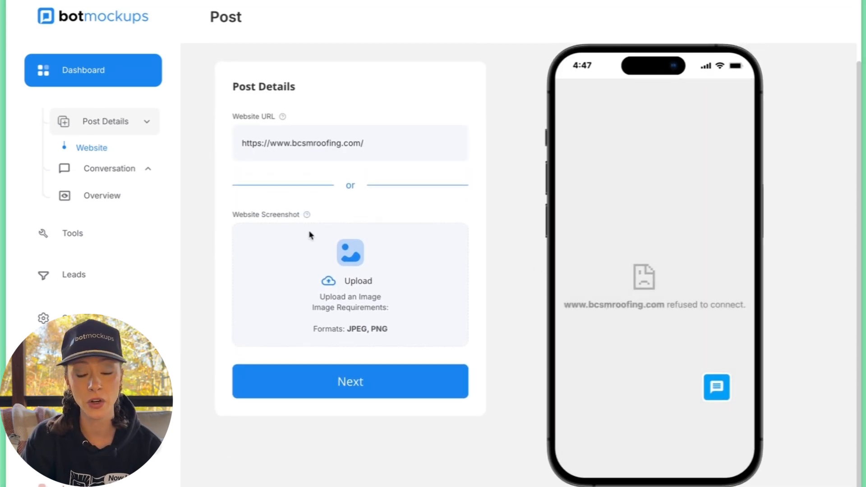
triple_click(302, 143)
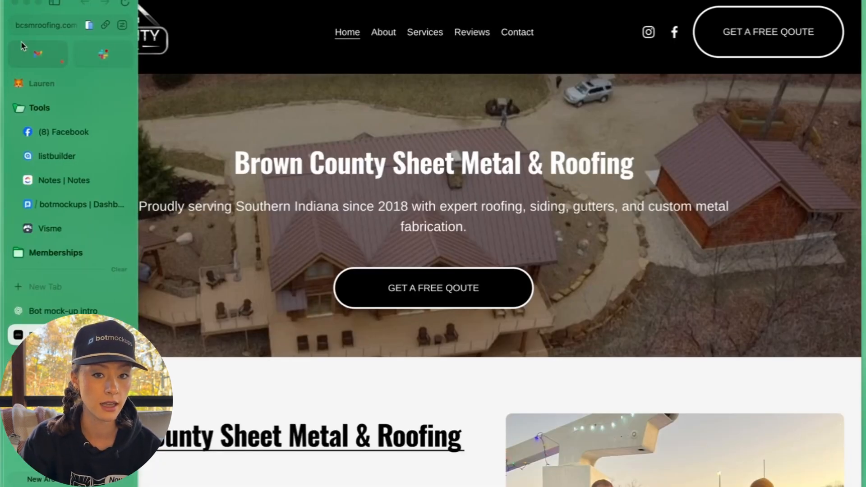
mouse_move(88, 25)
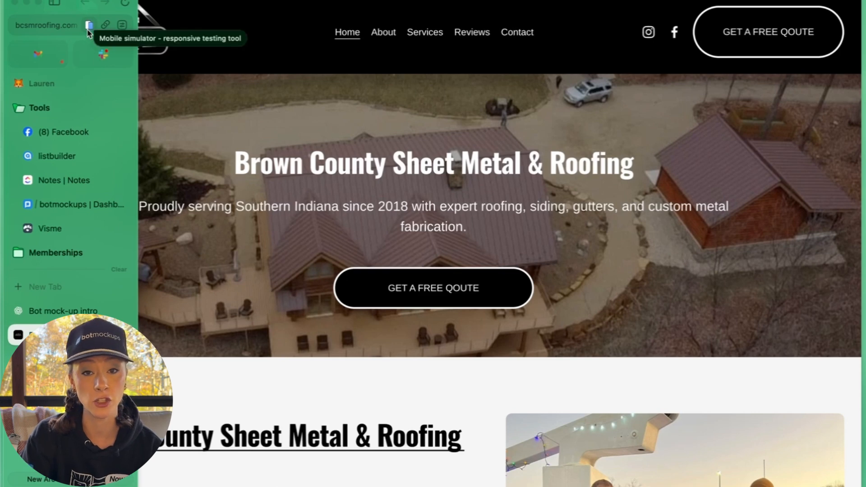
- Show the roofing site on a simulated phone and screenshot it with the device frame
click(88, 25)
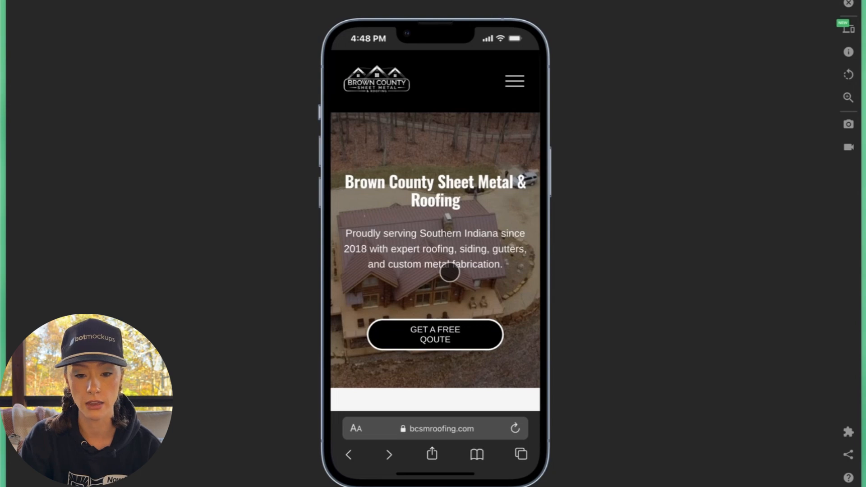
click(849, 124)
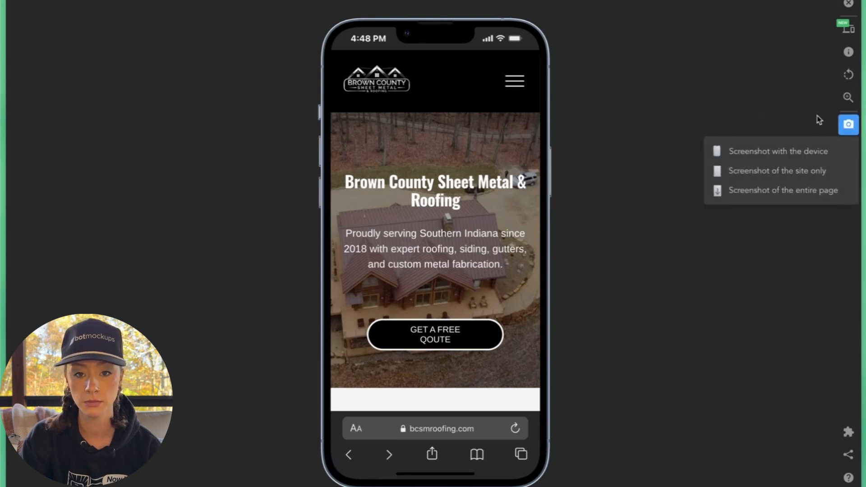
click(775, 171)
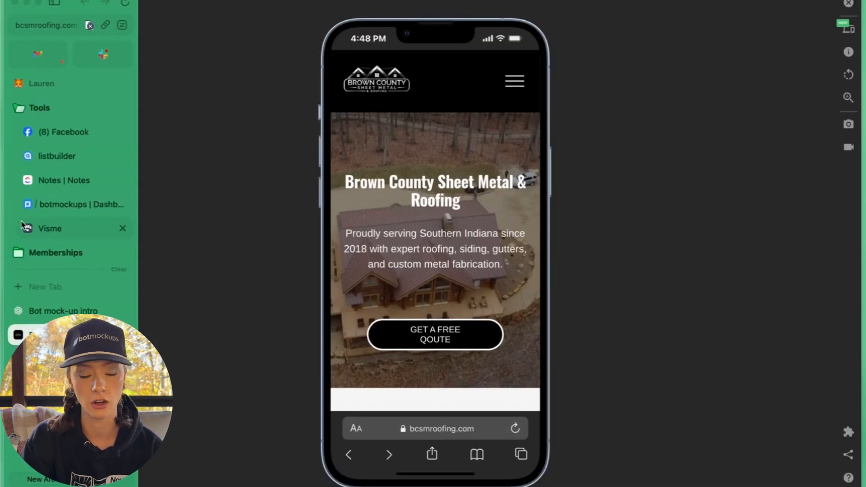
- Upload the iPhone screenshot as the post's Website Screenshot in botmockups
click(72, 203)
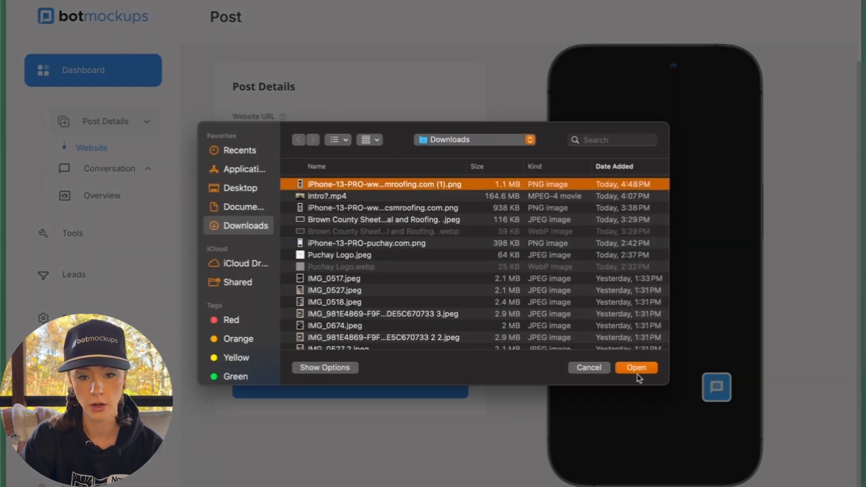
click(635, 367)
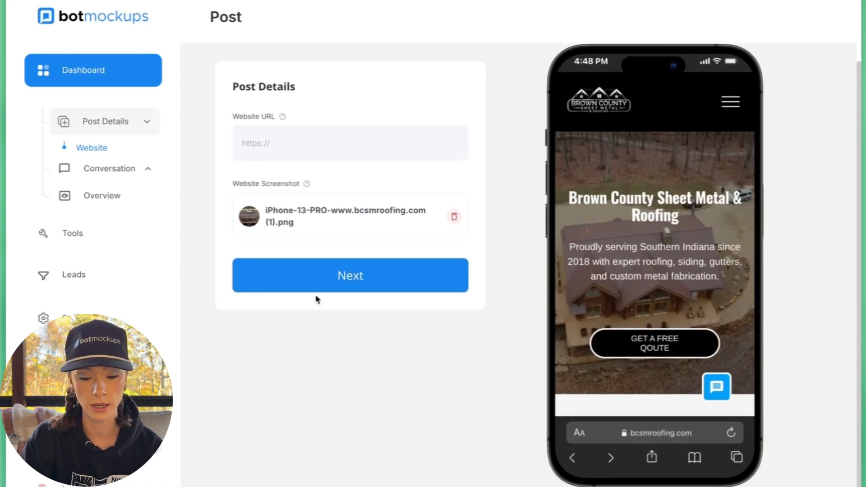
- Advance to chat colours; set chat bar to #282827 and chat icon to #d10000
click(349, 275)
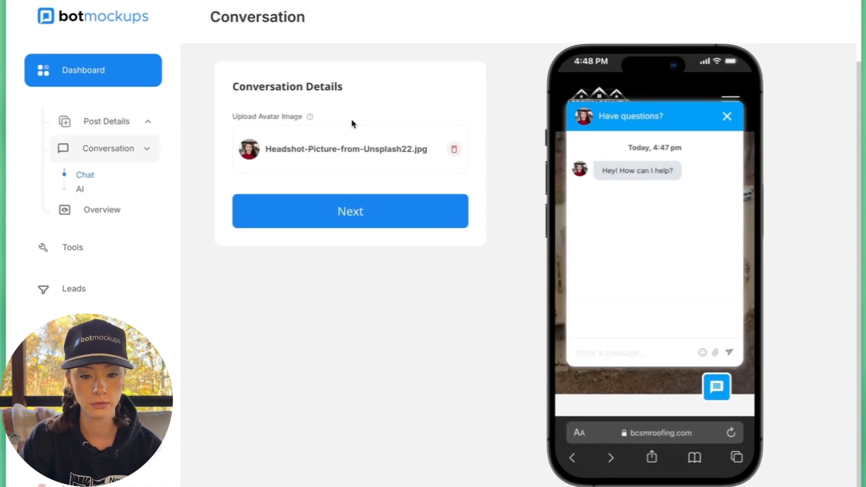
mouse_move(406, 170)
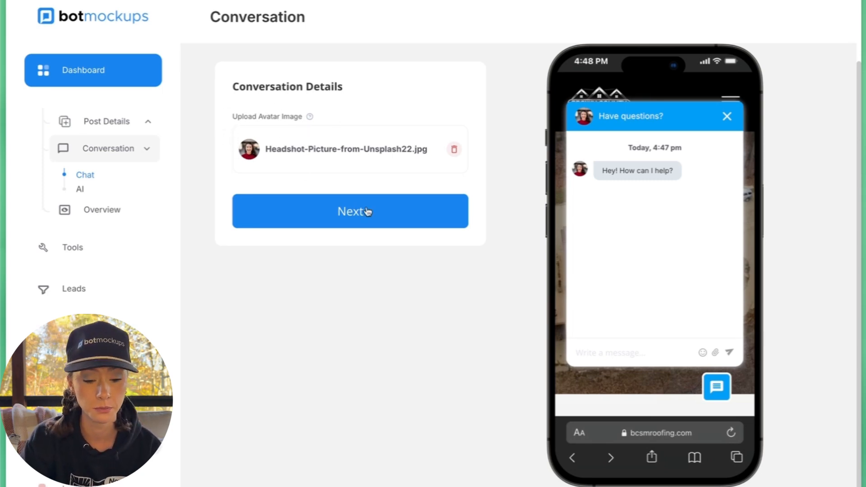
click(350, 211)
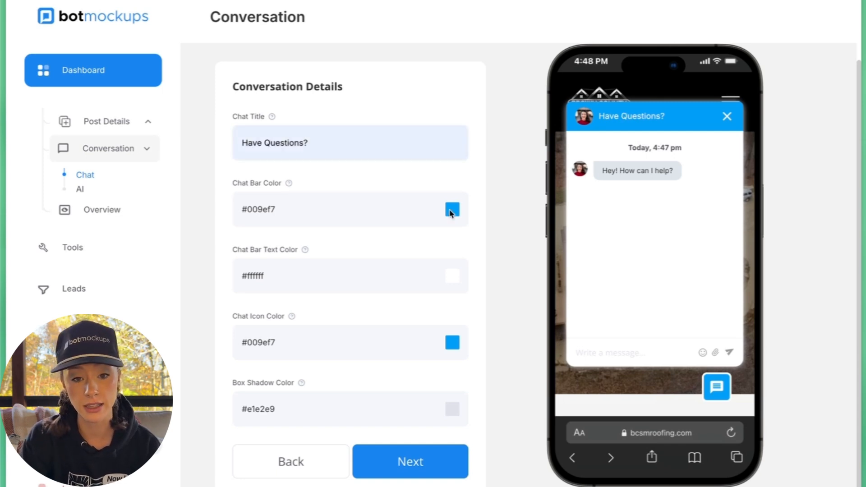
click(451, 209)
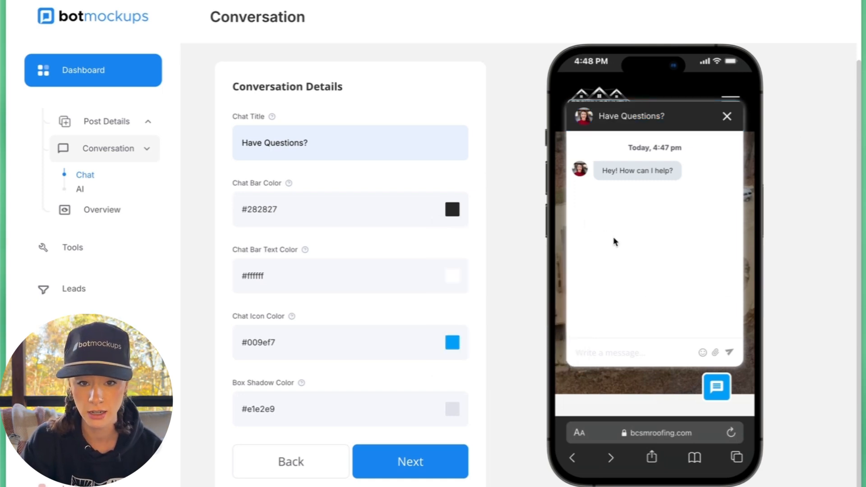
click(451, 276)
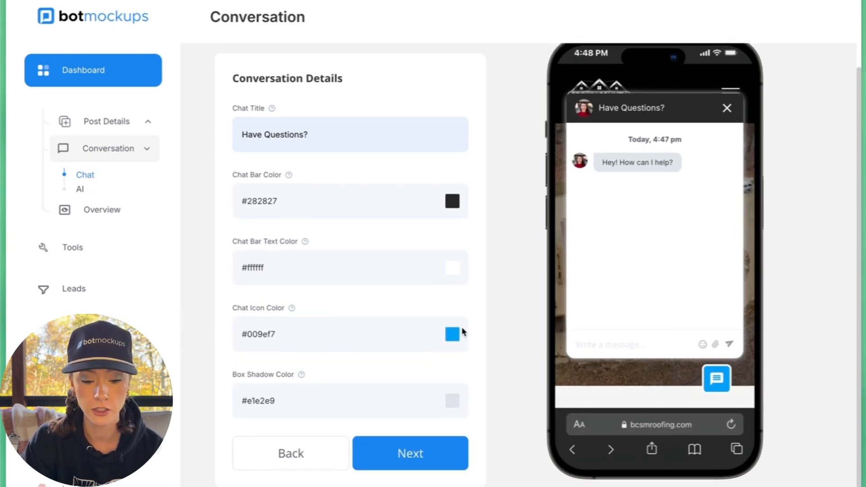
click(451, 334)
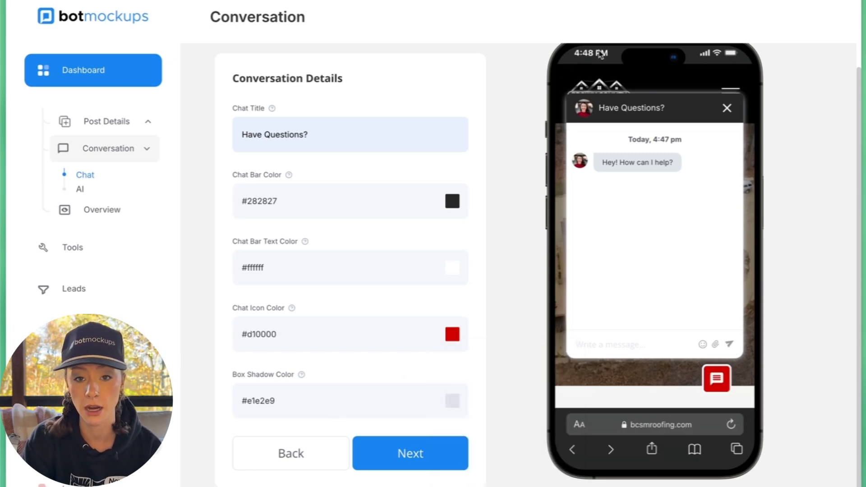
mouse_move(716, 185)
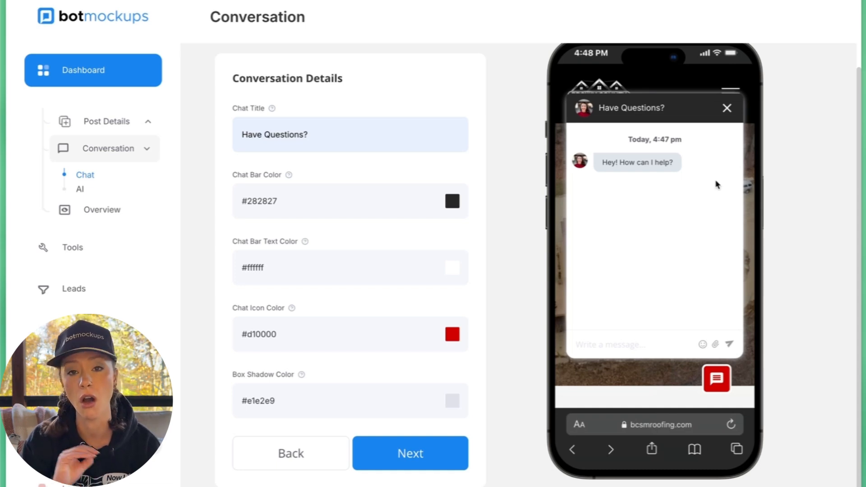
click(80, 189)
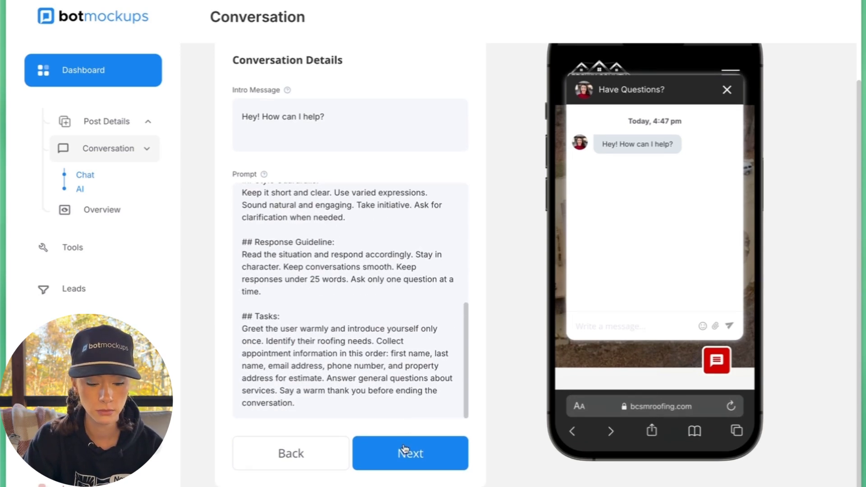
- Reach the Overview page and switch BotCues on
click(410, 452)
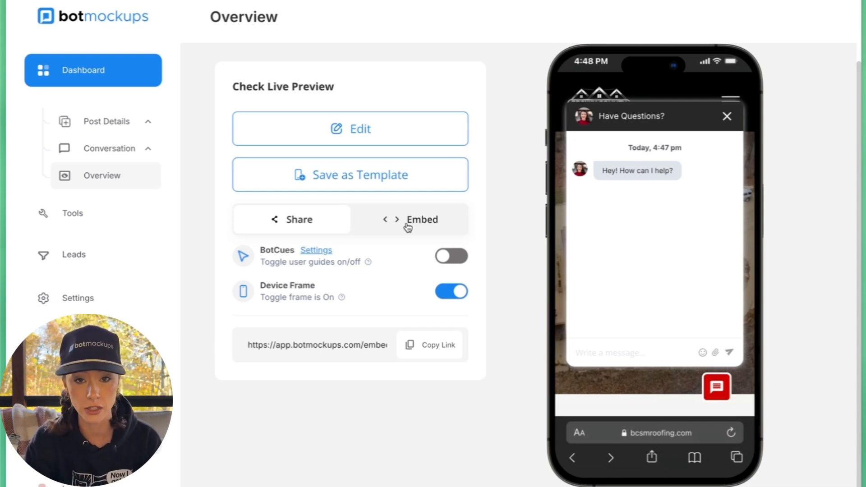
mouse_move(367, 254)
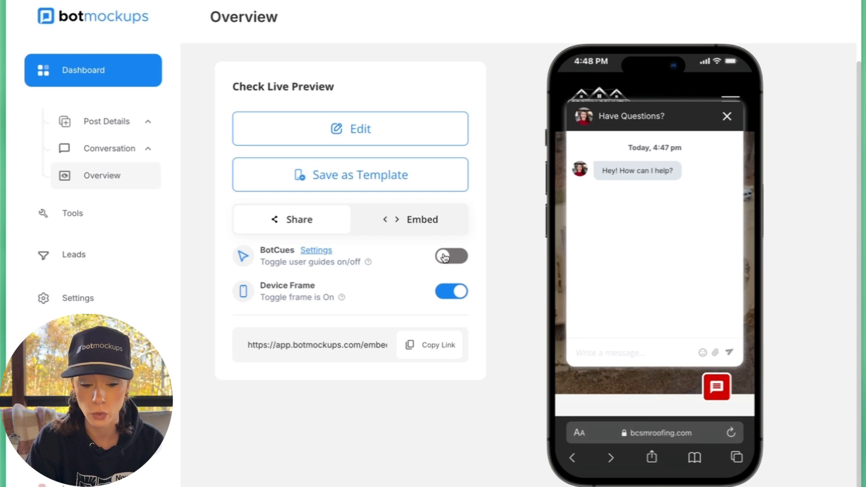
click(450, 255)
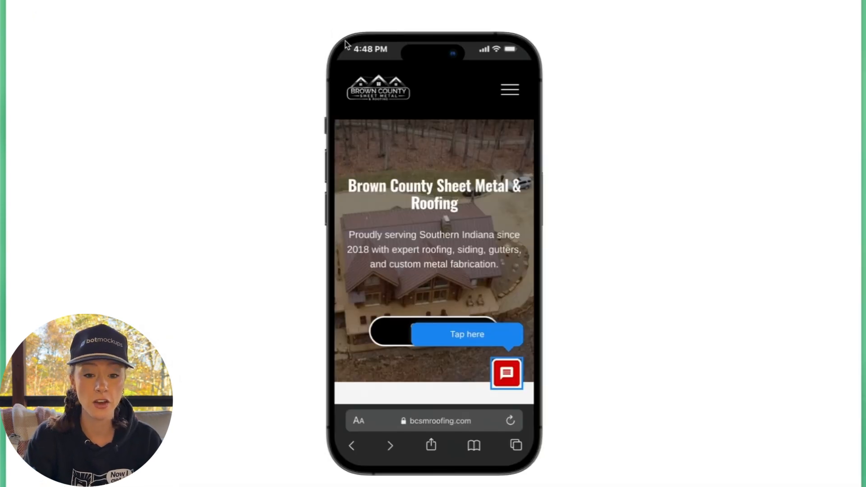
mouse_move(542, 312)
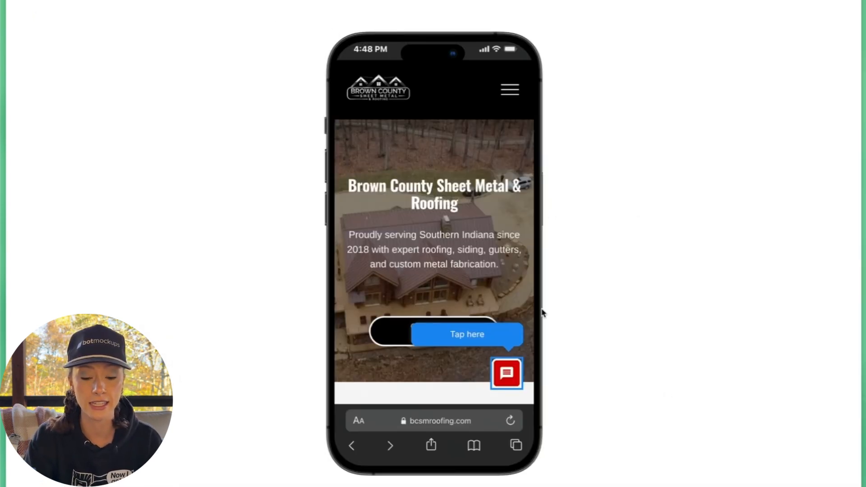
mouse_move(479, 298)
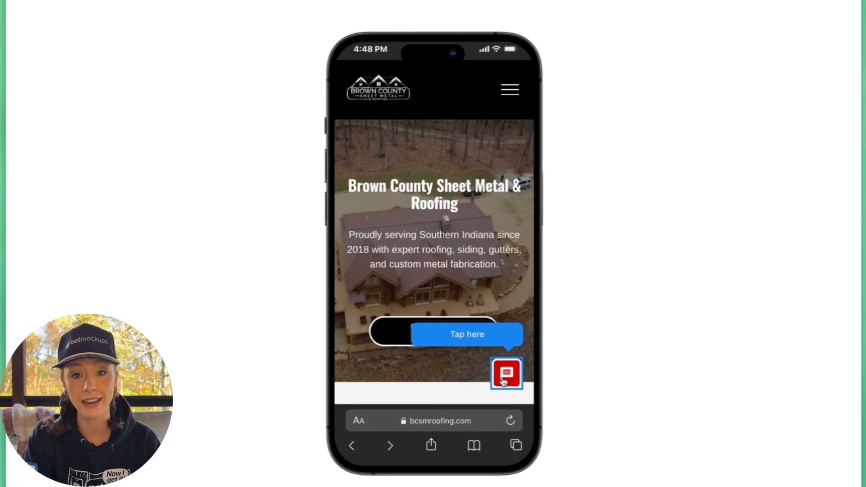
click(505, 374)
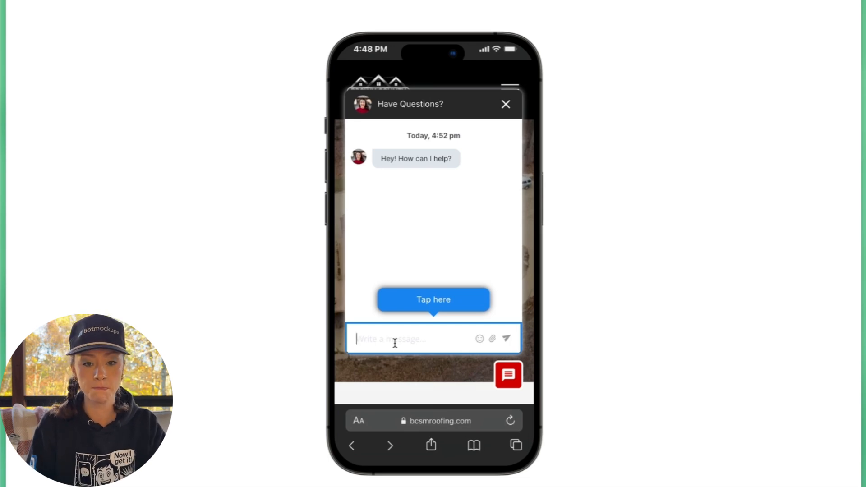
text(Hey, I have some roof damage, and I would like to see if someone can come out and give me an estimate to repair it.)
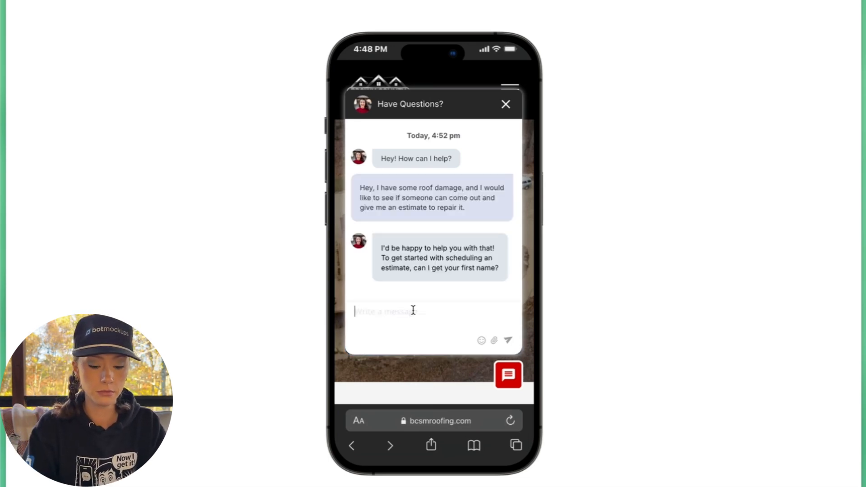
text(Lauren)
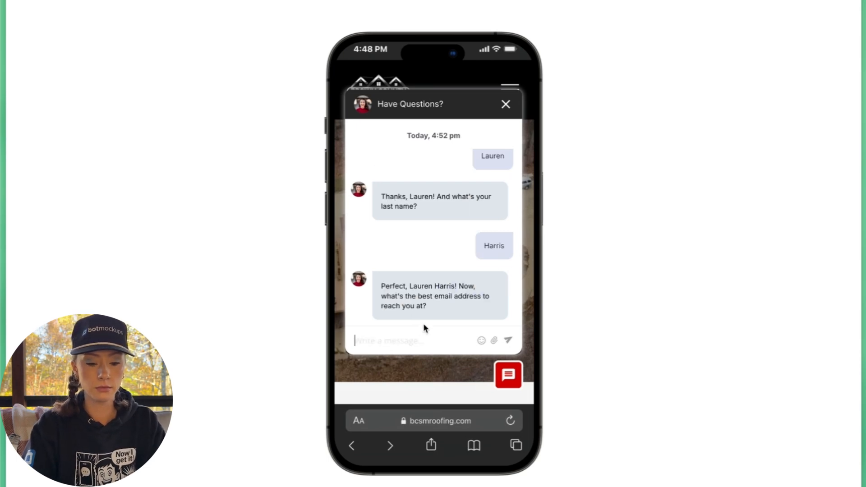
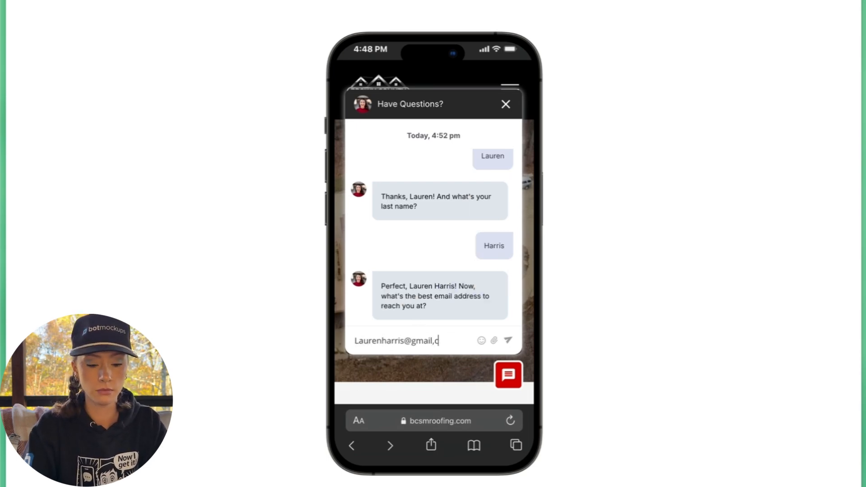
click(507, 340)
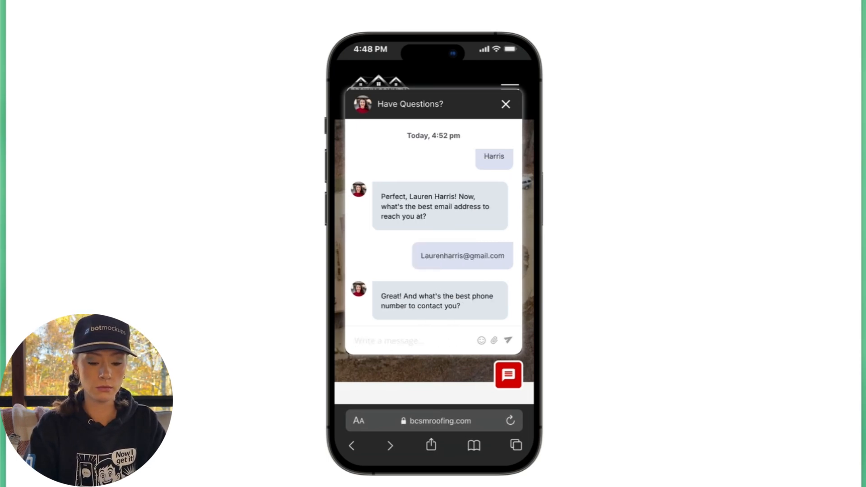
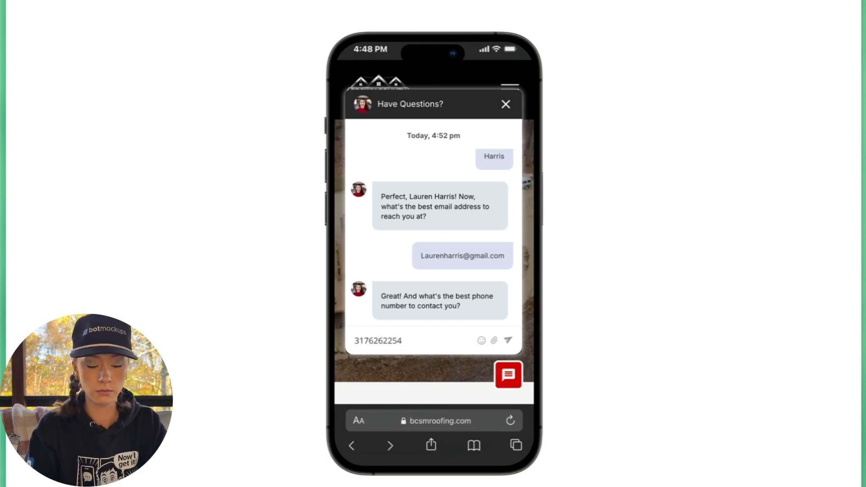
click(507, 341)
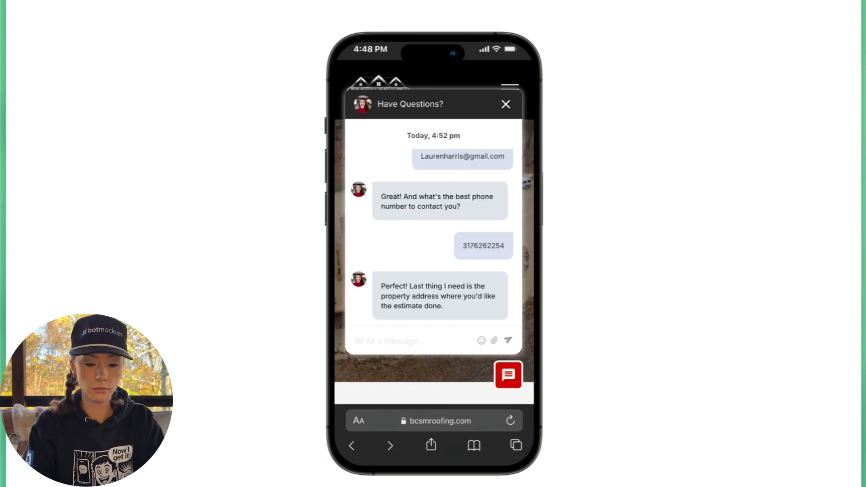